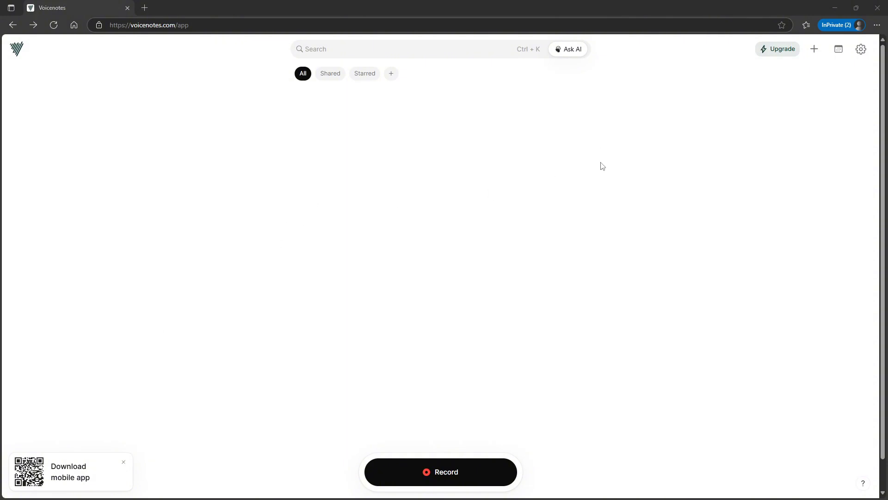
mouse_move(783, 48)
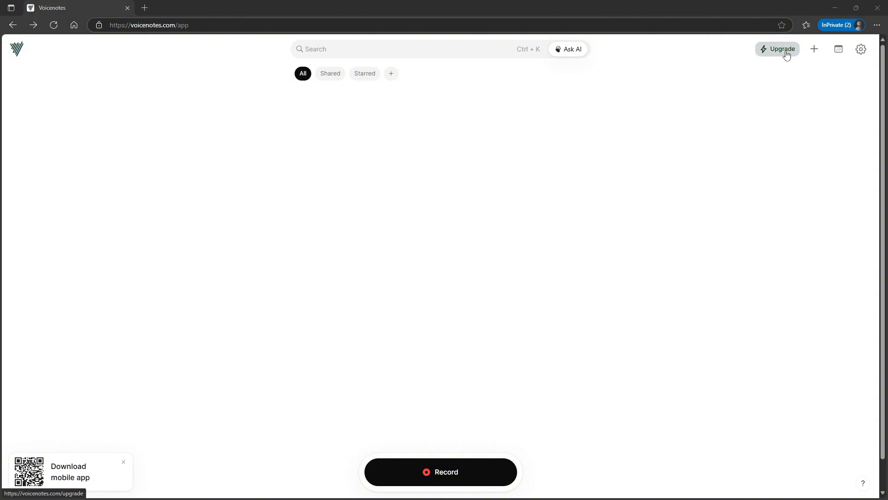
Open the Upgrade plan options showing Individual and Teams pricing.
left_click(782, 49)
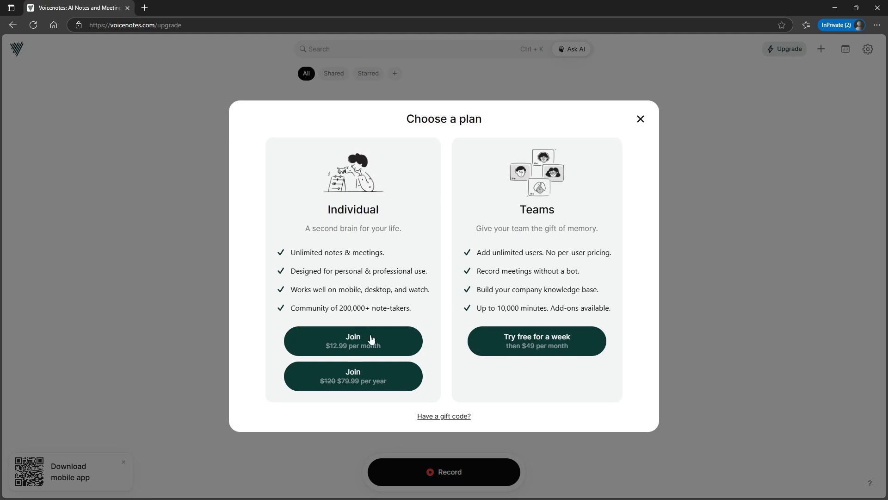
mouse_move(390, 358)
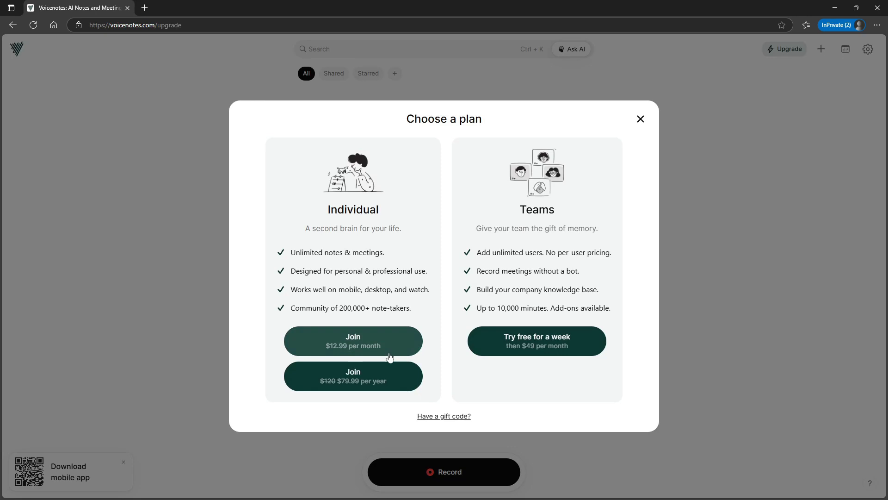
mouse_move(317, 369)
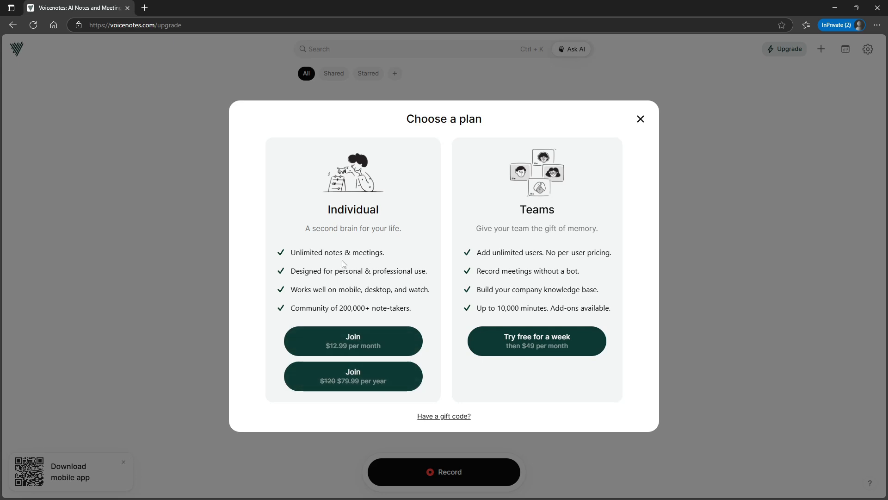
mouse_move(358, 265)
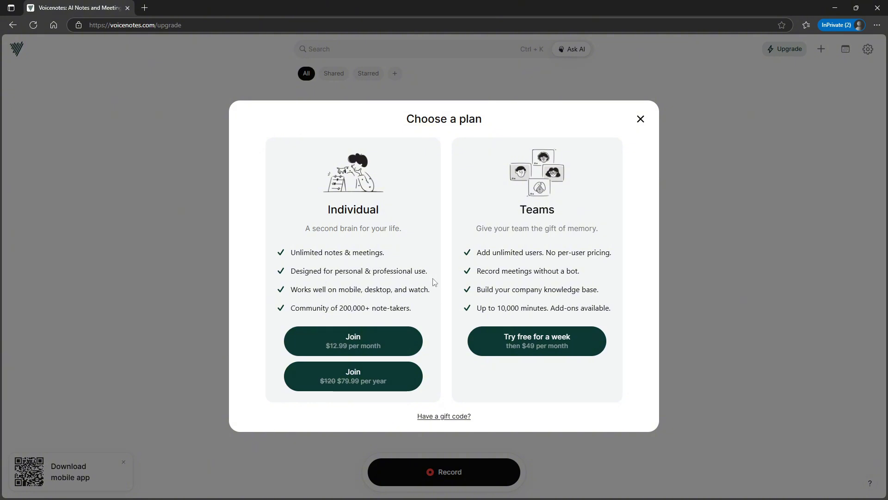
mouse_move(404, 300)
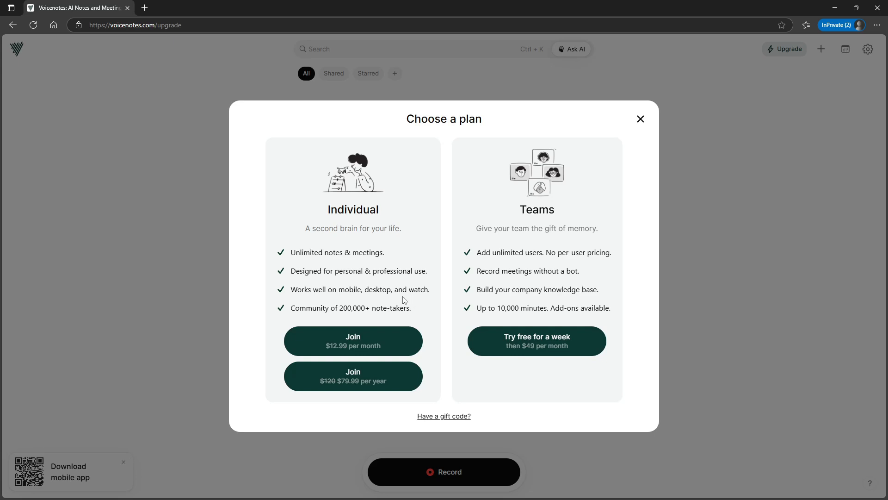
mouse_move(293, 299)
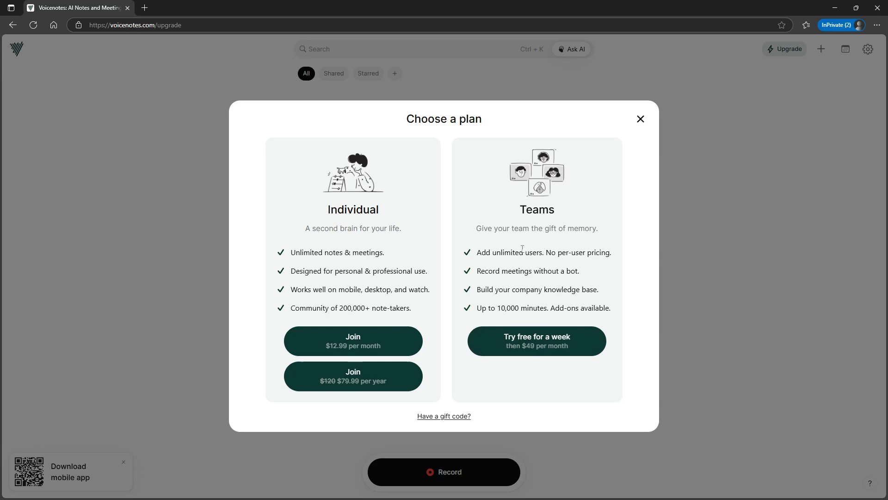
mouse_move(604, 262)
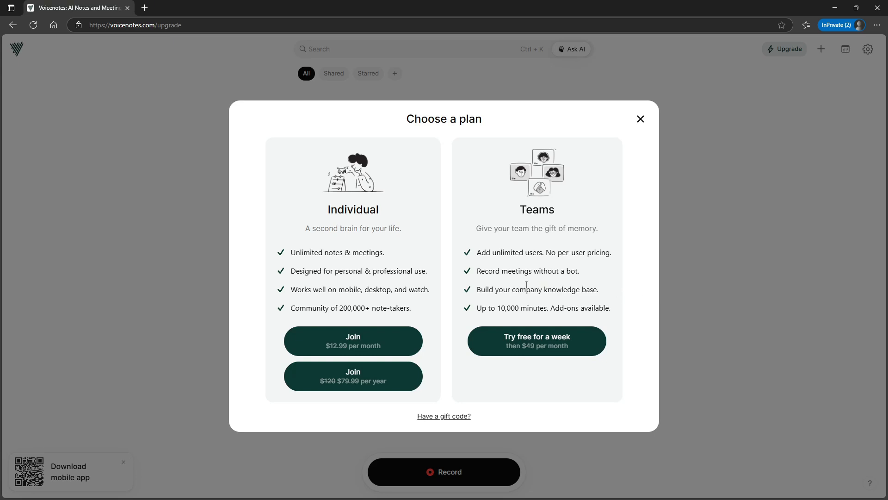
mouse_move(345, 271)
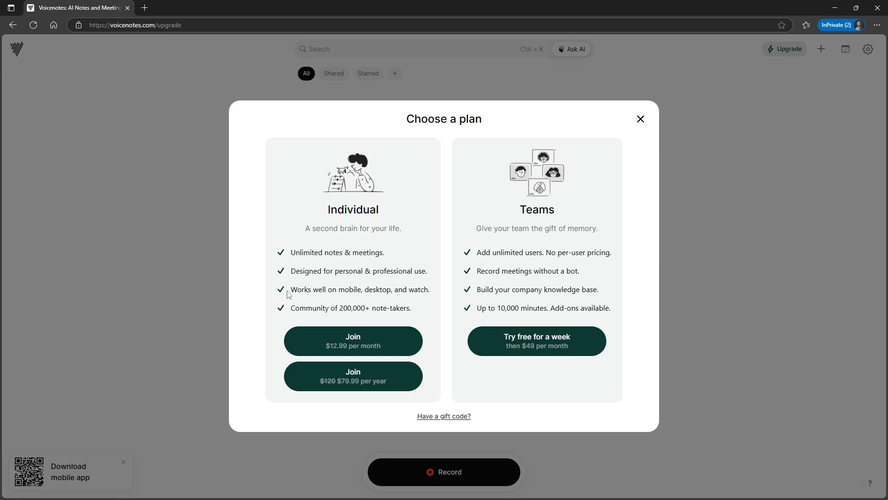
mouse_move(337, 369)
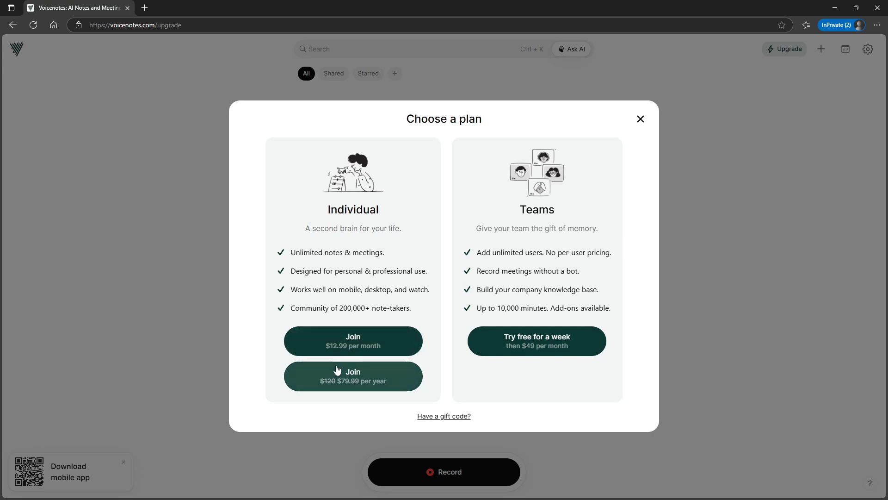
mouse_move(356, 380)
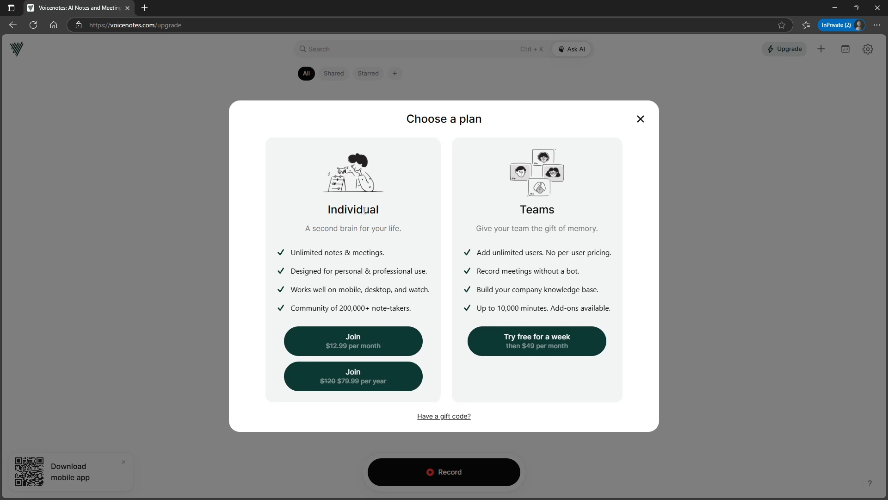
Close the plan dialog, cancel a search, and dismiss the mobile-app prompt.
left_click(640, 119)
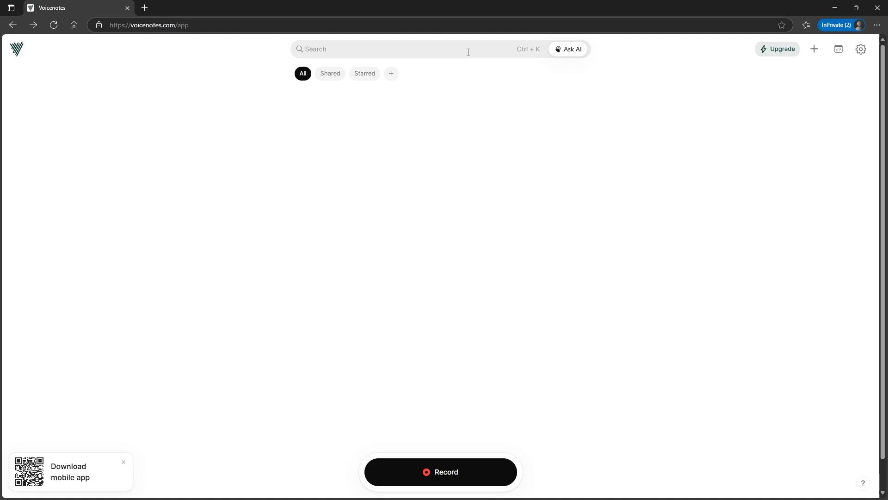
left_click(397, 49)
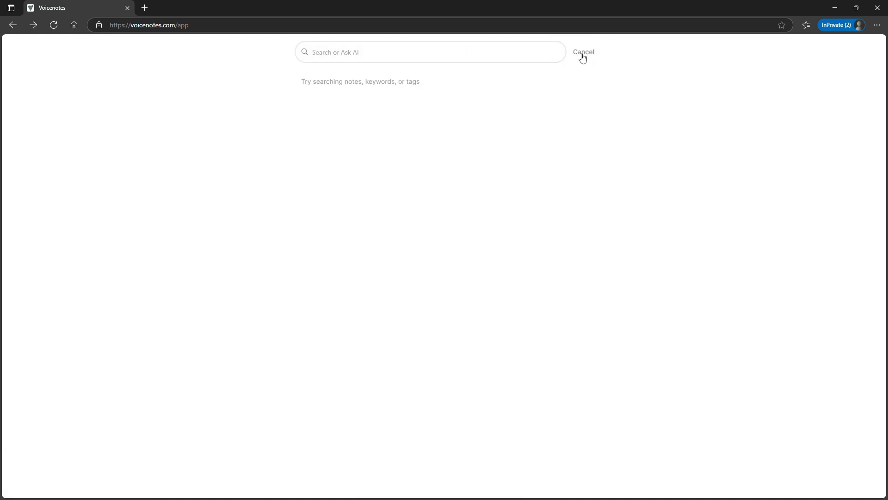
left_click(574, 48)
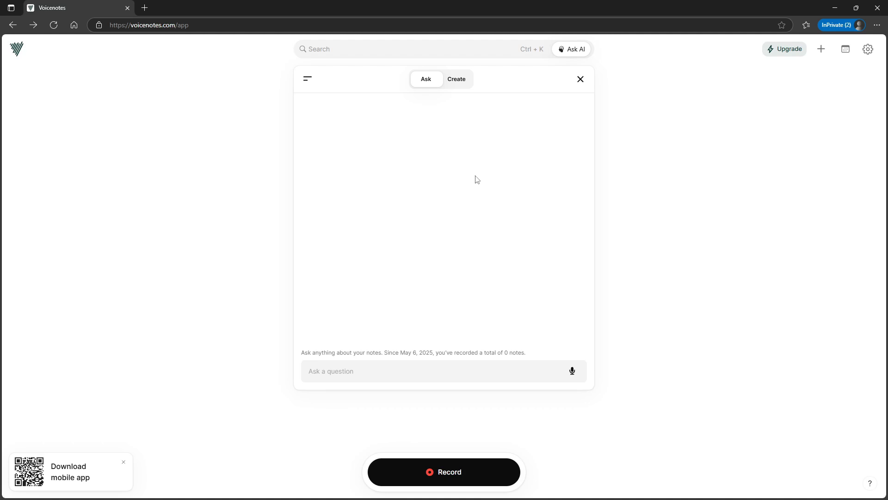
mouse_move(469, 181)
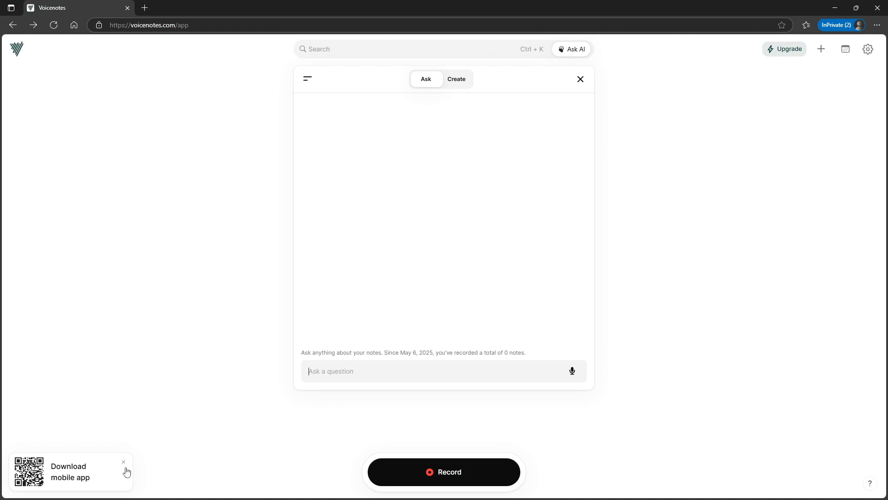
left_click(579, 78)
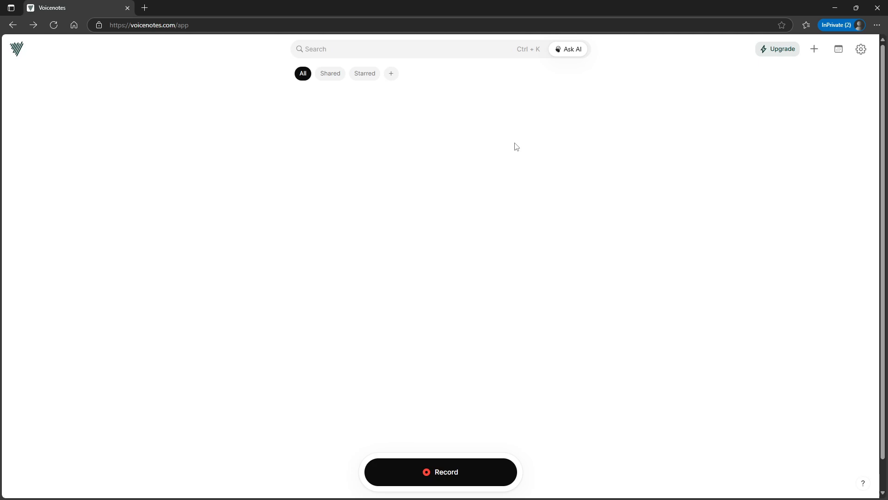
mouse_move(568, 142)
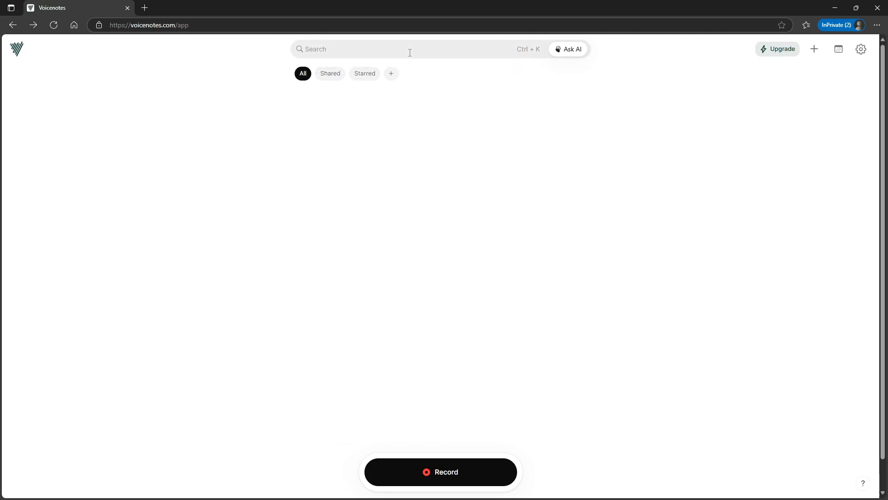
Create and save a new text note containing 'Test'.
left_click(819, 49)
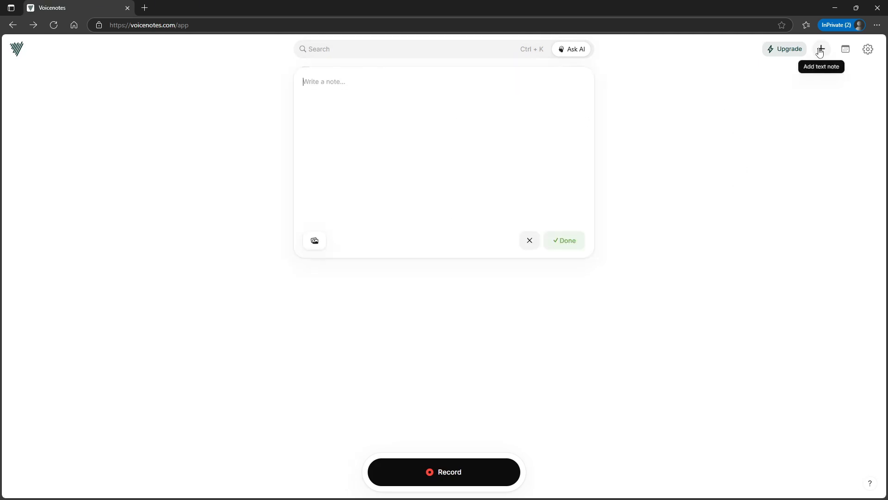
mouse_move(281, 258)
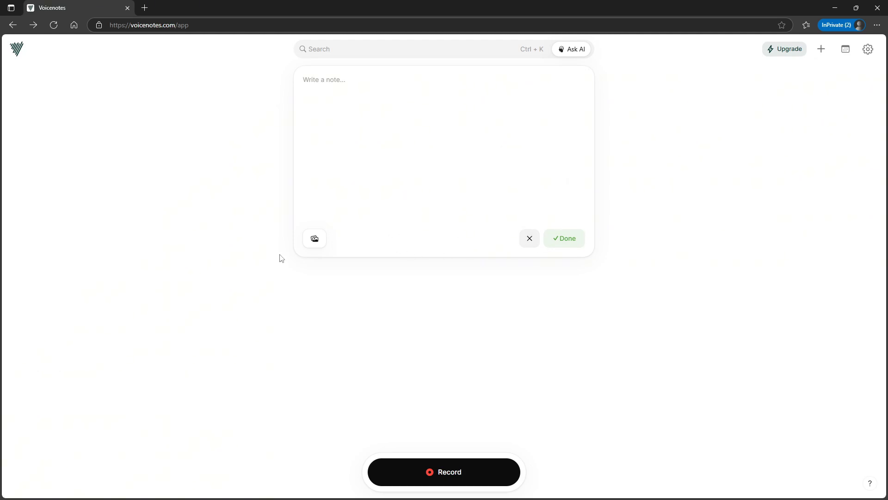
mouse_move(356, 213)
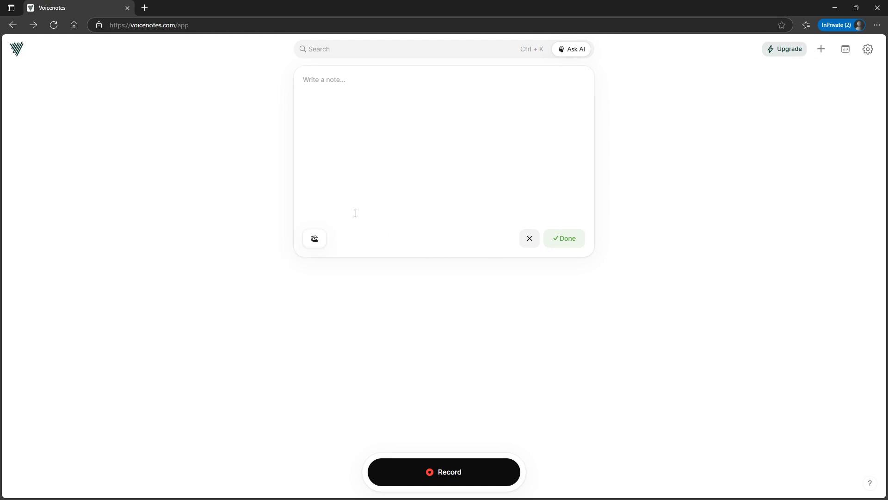
type("Test")
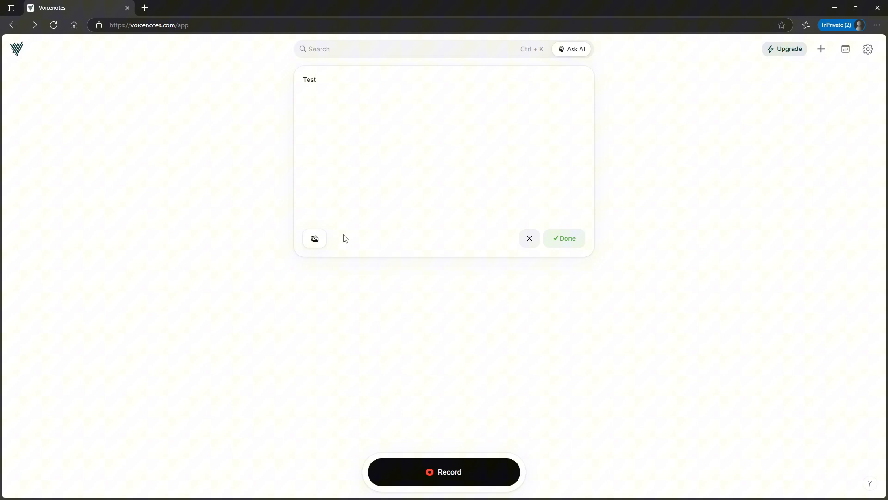
left_click(565, 238)
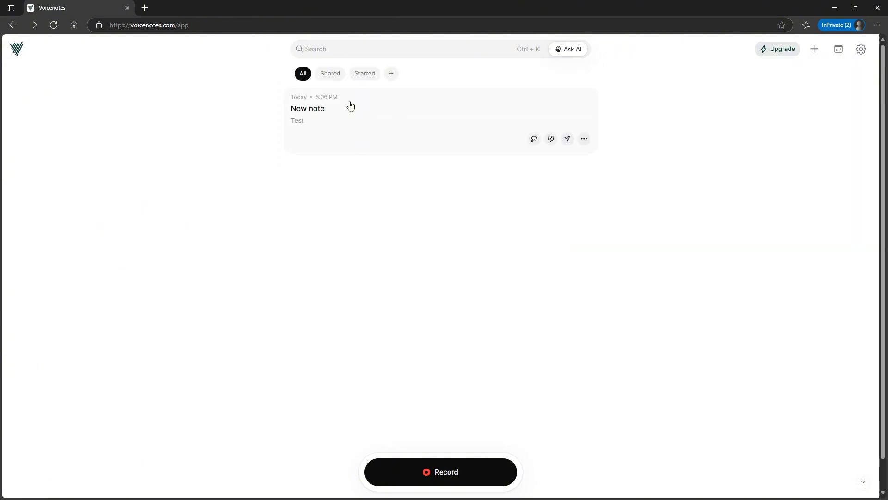
mouse_move(533, 138)
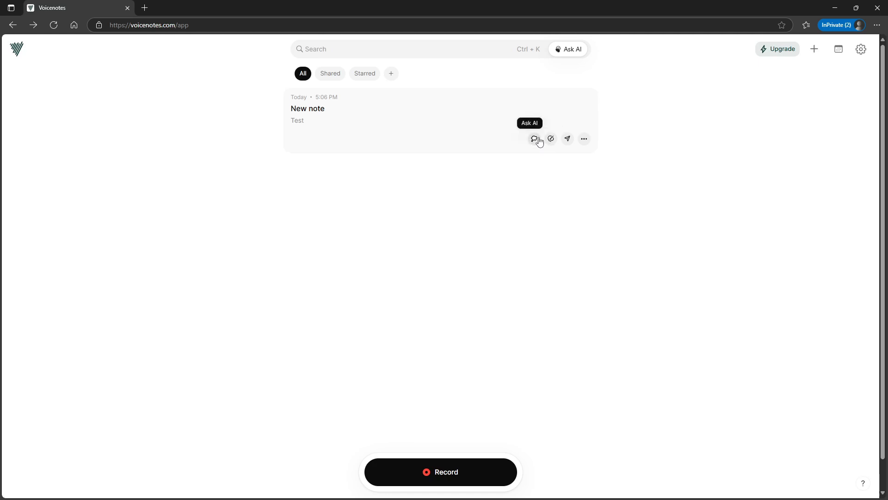
View and close the note's AI writing options, then start a voice recording.
left_click(551, 139)
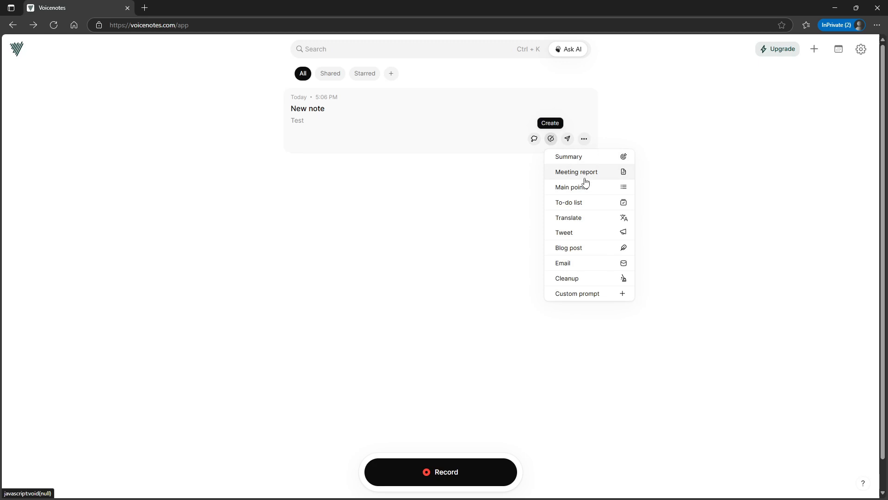
mouse_move(589, 281)
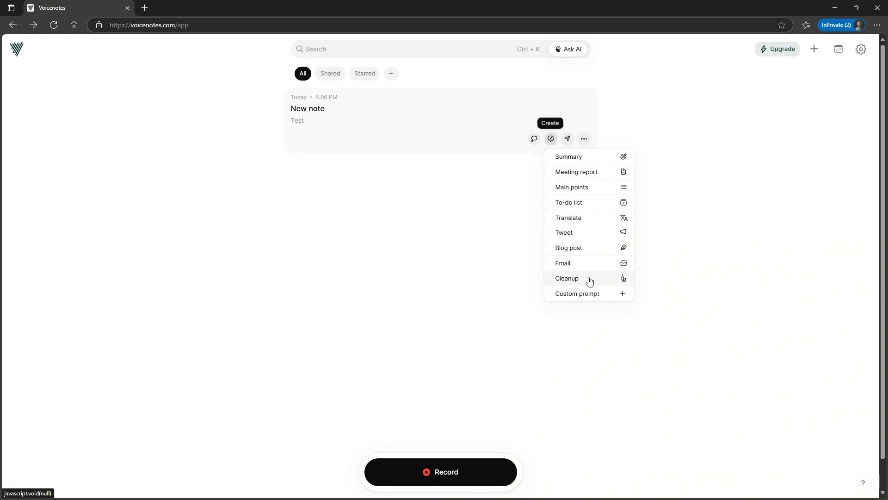
mouse_move(589, 248)
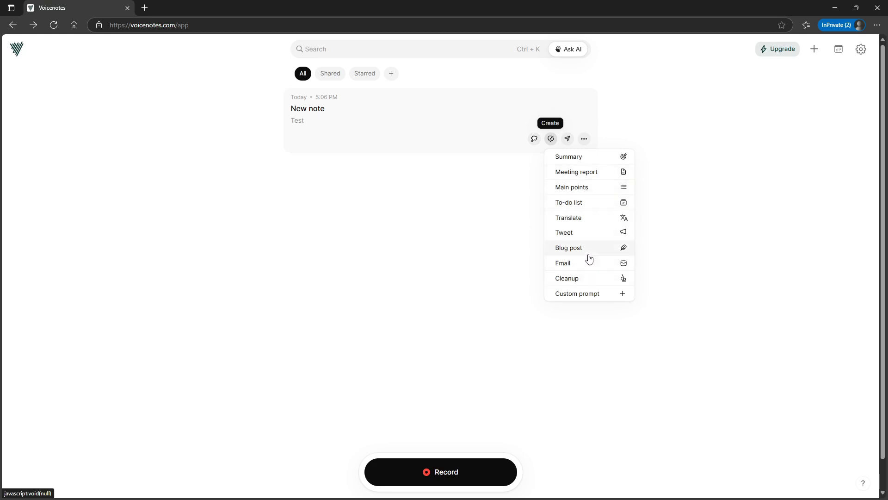
mouse_move(573, 259)
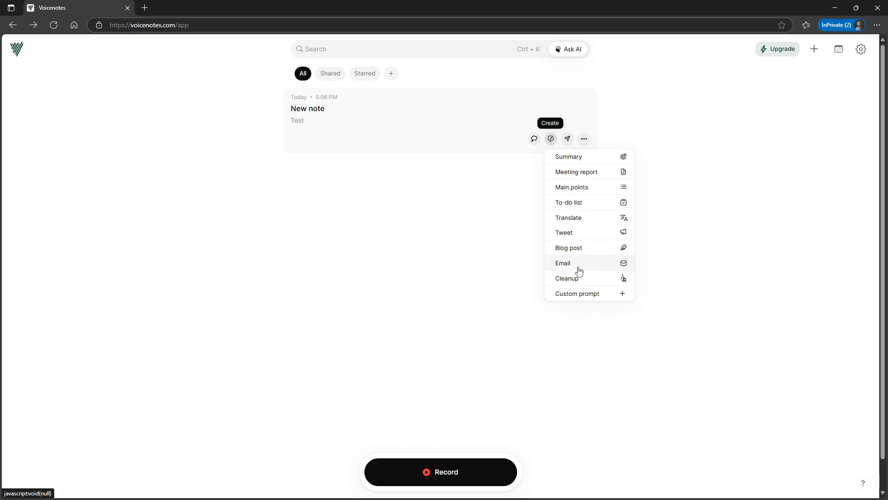
mouse_move(578, 270)
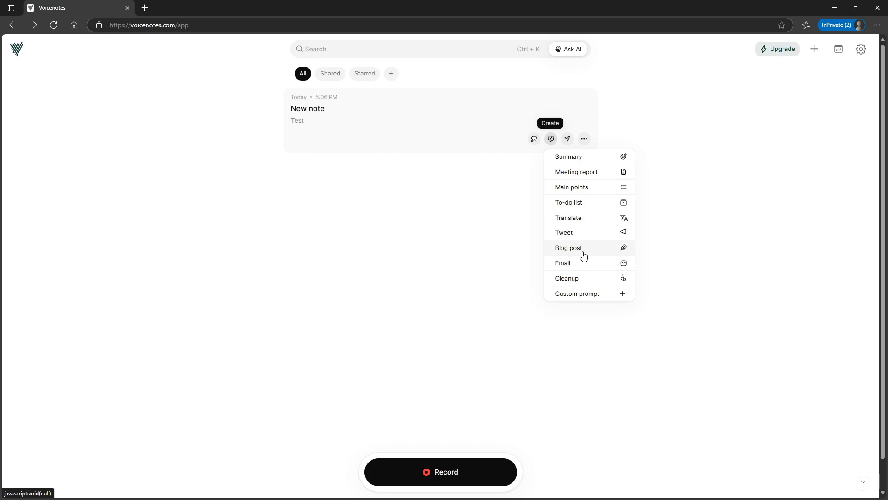
mouse_move(256, 154)
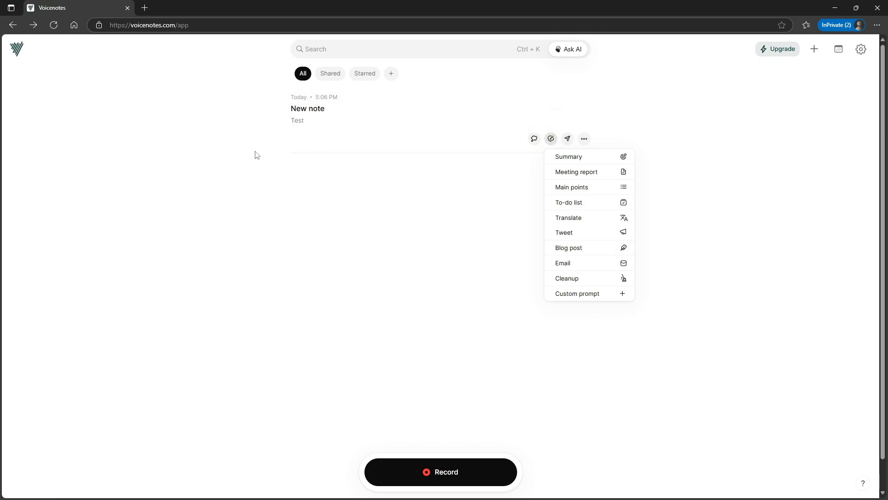
mouse_move(310, 88)
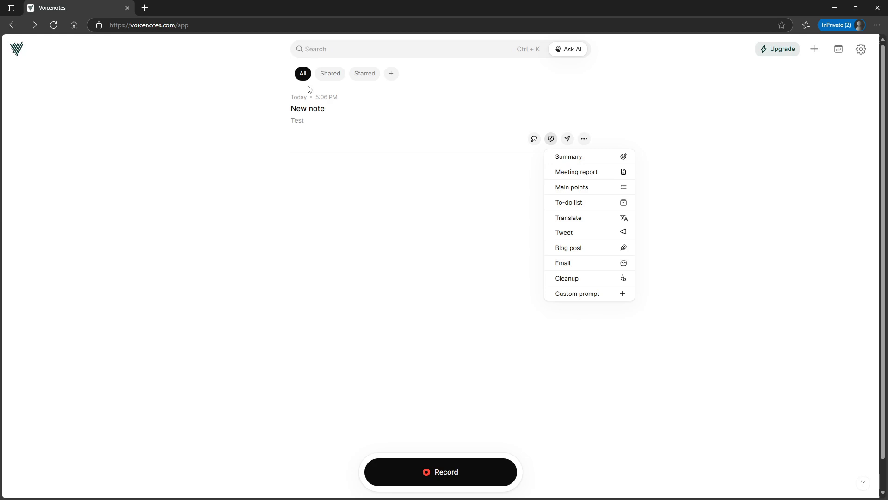
mouse_move(489, 189)
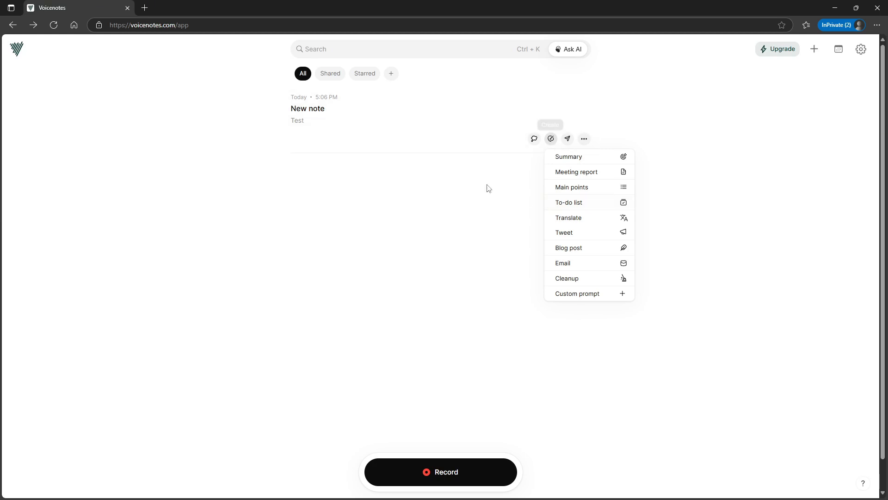
mouse_move(387, 126)
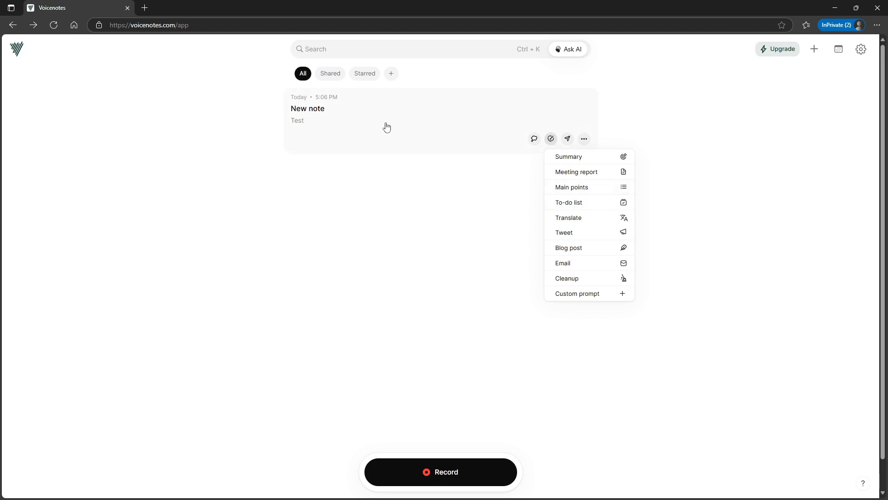
mouse_move(468, 98)
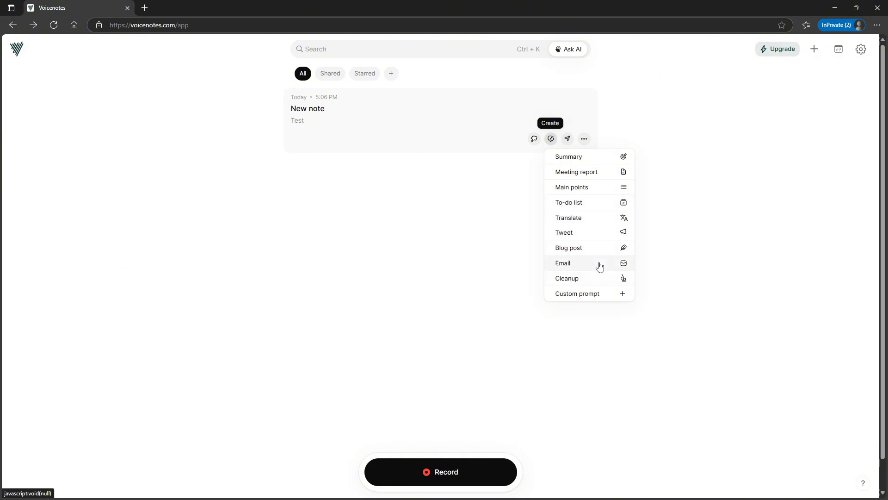
mouse_move(566, 217)
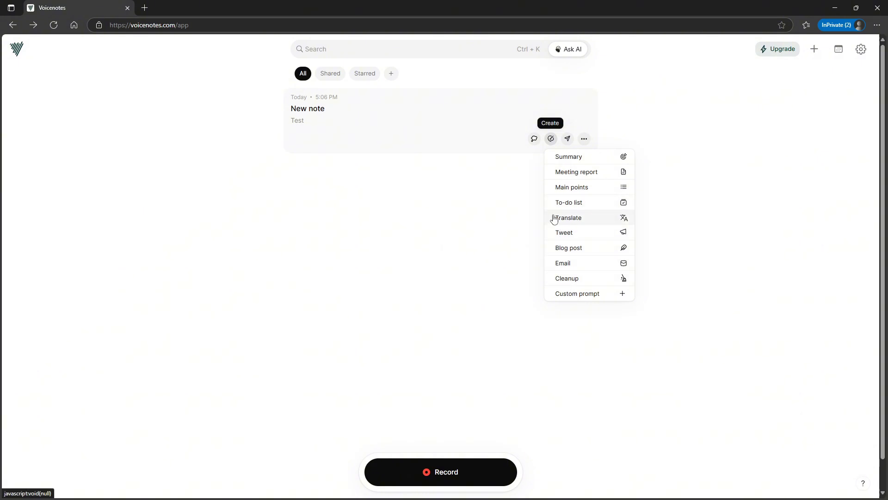
mouse_move(525, 257)
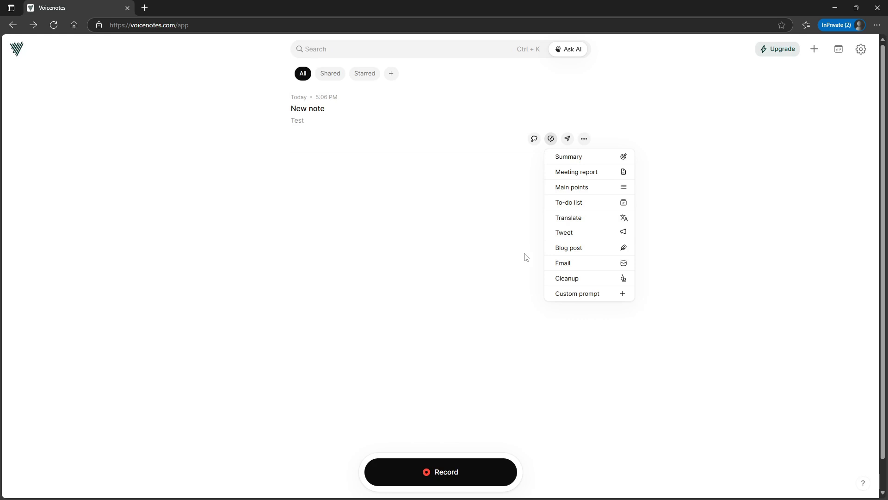
mouse_move(499, 268)
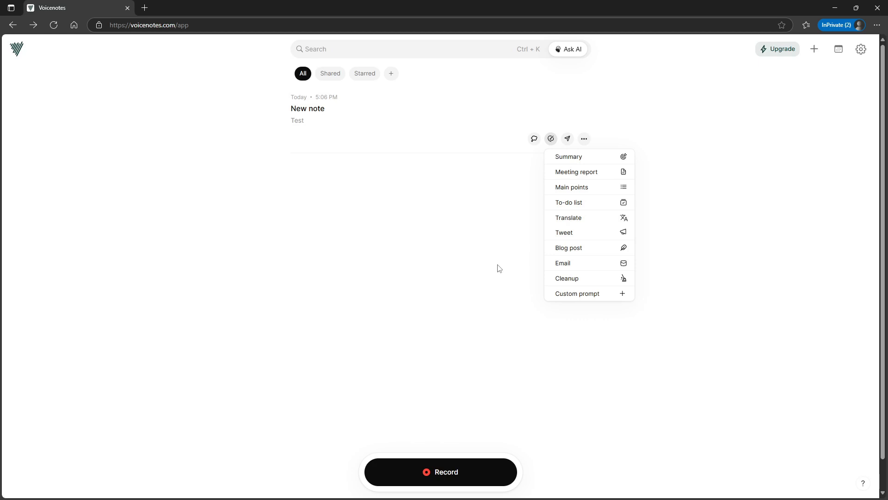
left_click(449, 161)
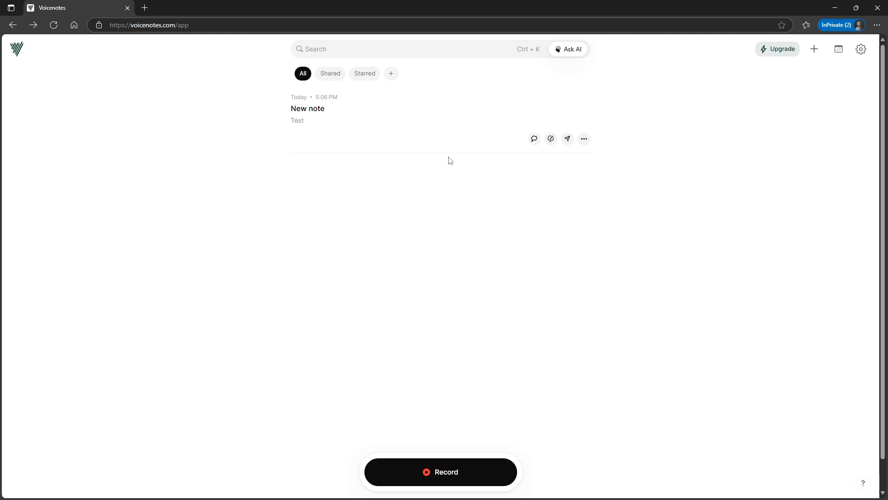
mouse_move(505, 147)
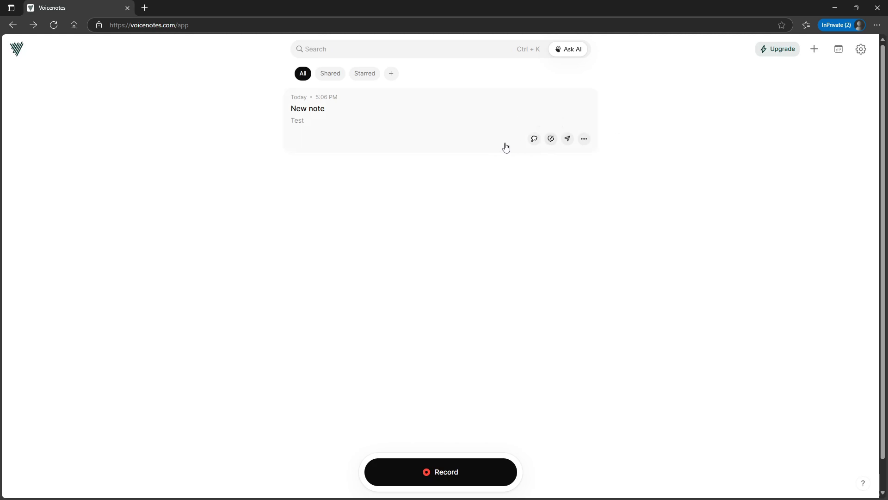
mouse_move(550, 128)
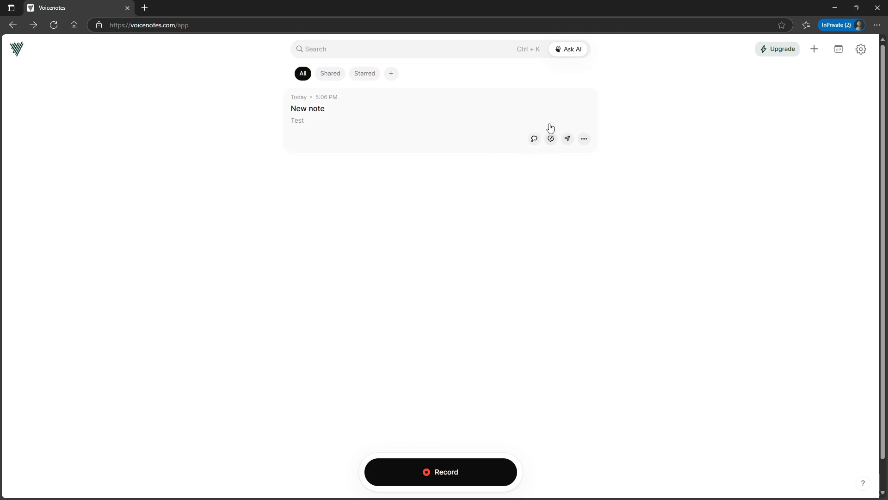
mouse_move(455, 459)
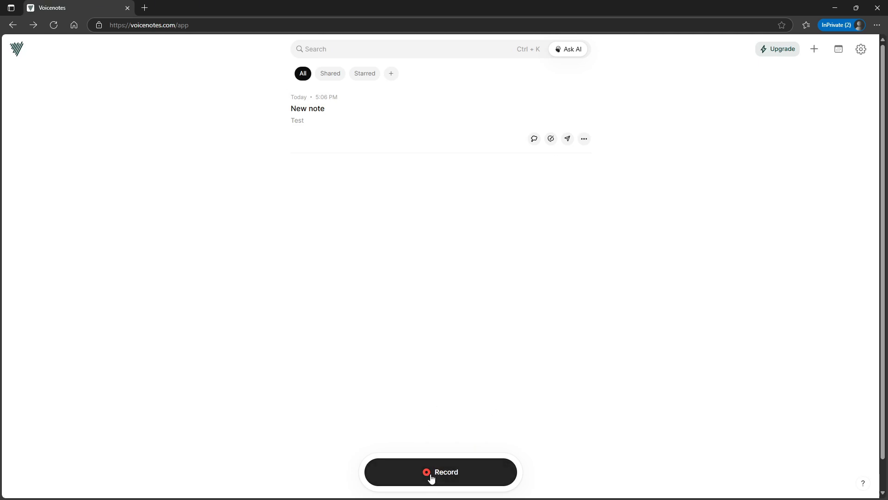
left_click(440, 471)
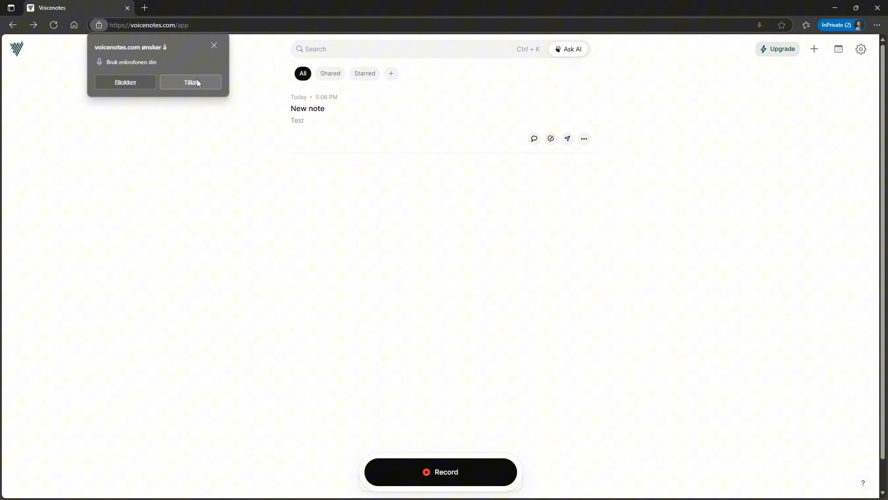
Allow microphone access and finish a nine-second voice recording.
left_click(191, 83)
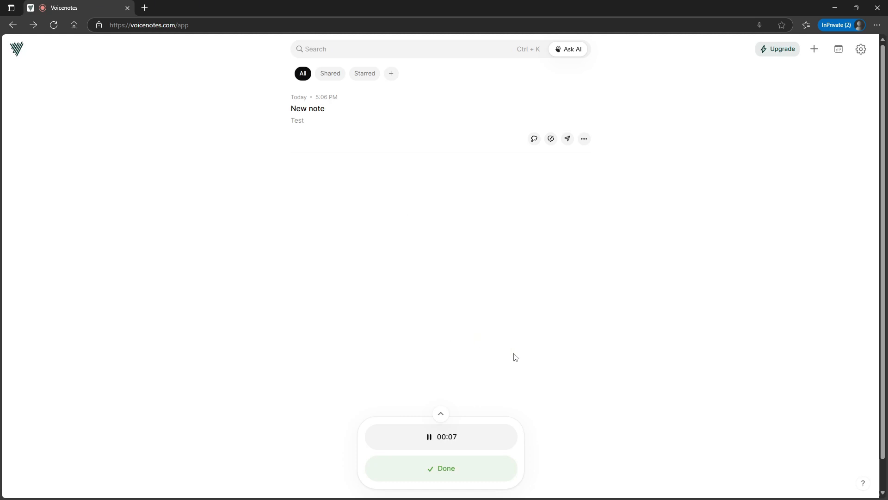
left_click(440, 468)
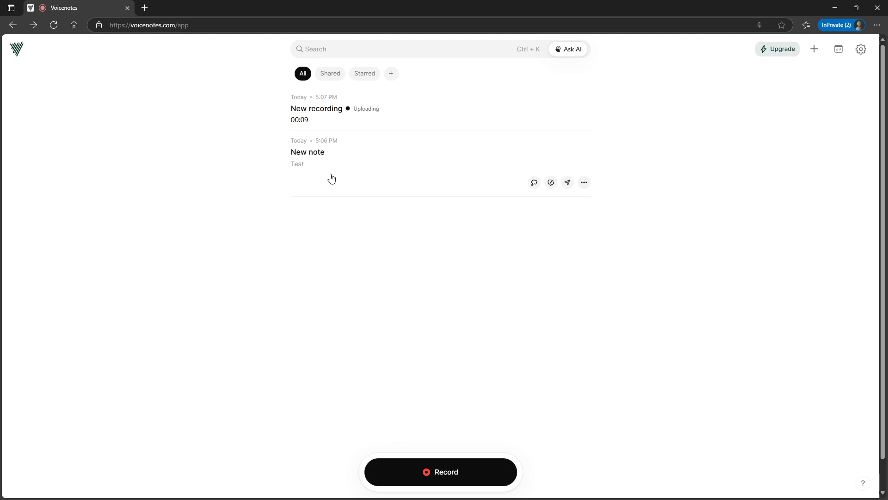
mouse_move(400, 108)
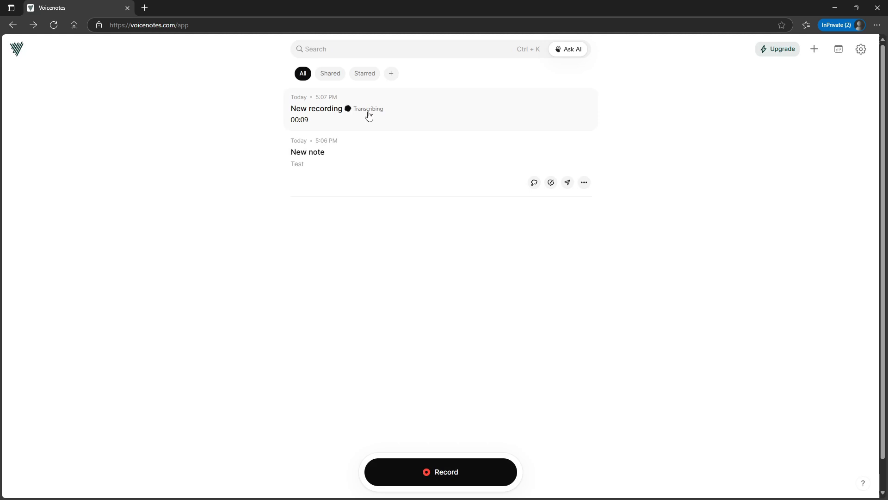
mouse_move(371, 119)
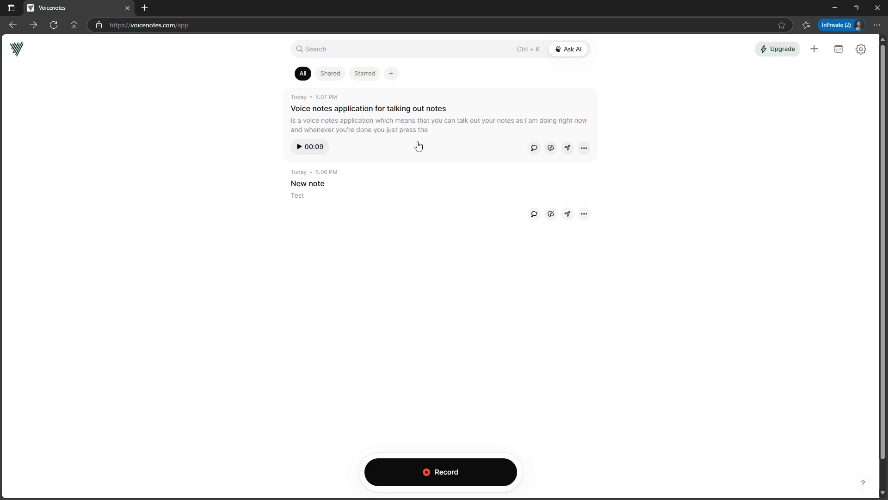
mouse_move(417, 123)
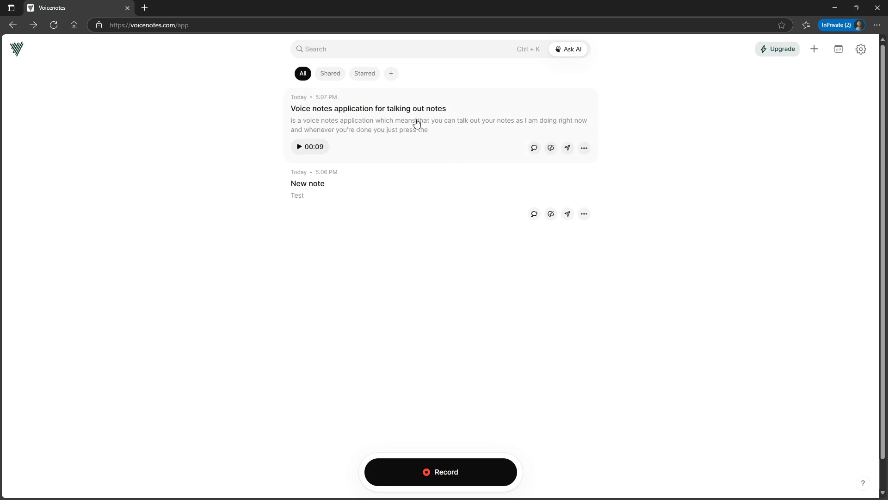
Show and then hide the May 2025 calendar highlights.
left_click(838, 49)
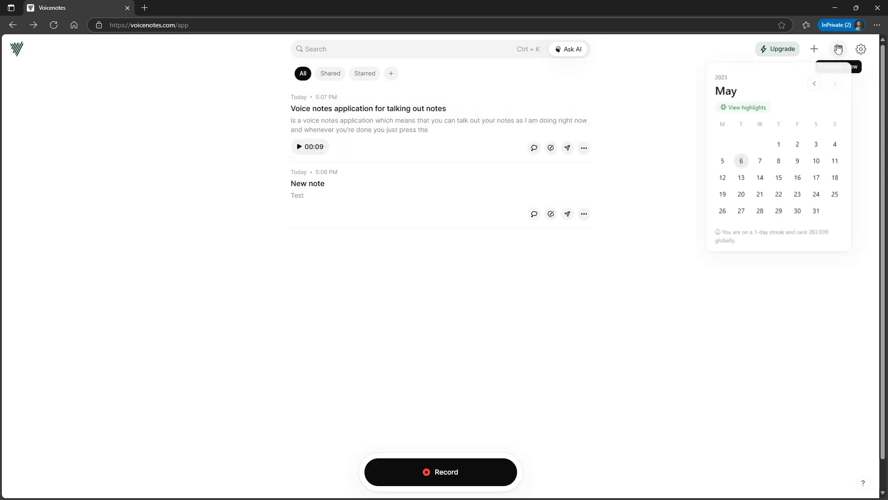
left_click(745, 108)
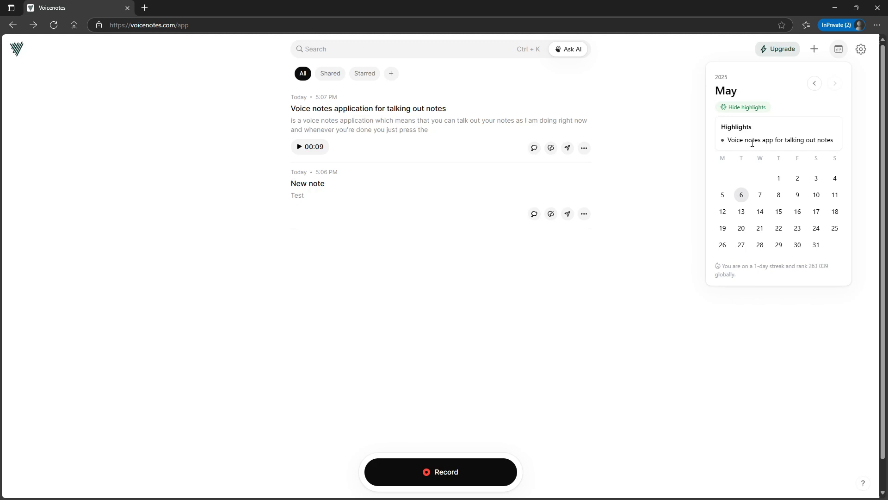
left_click(746, 107)
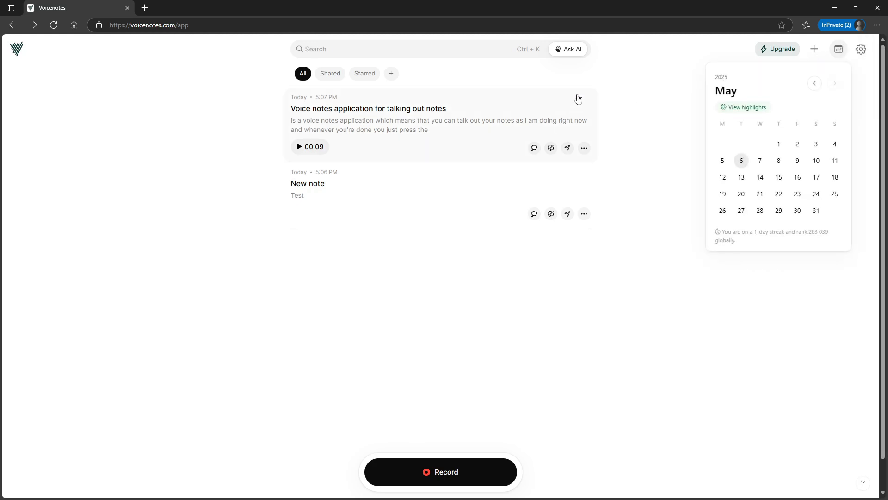
Download the talking-out-notes voice note's audio as MP3 from its menu.
left_click(583, 148)
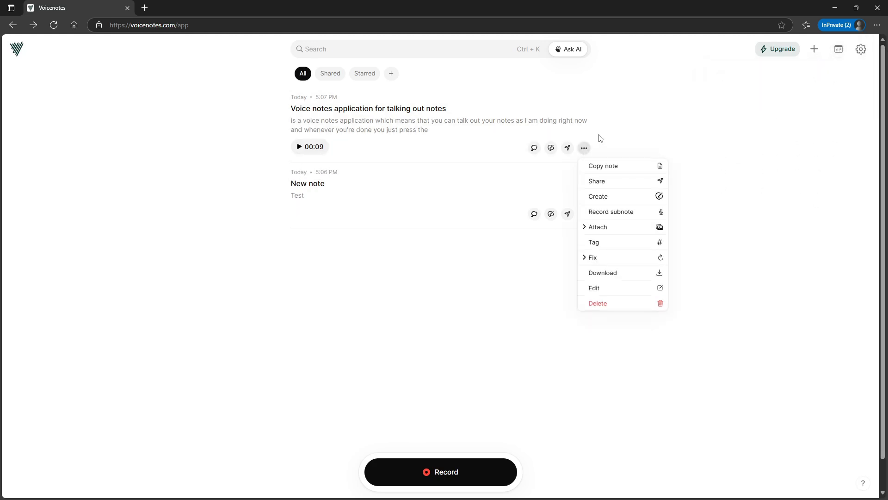
mouse_move(610, 214)
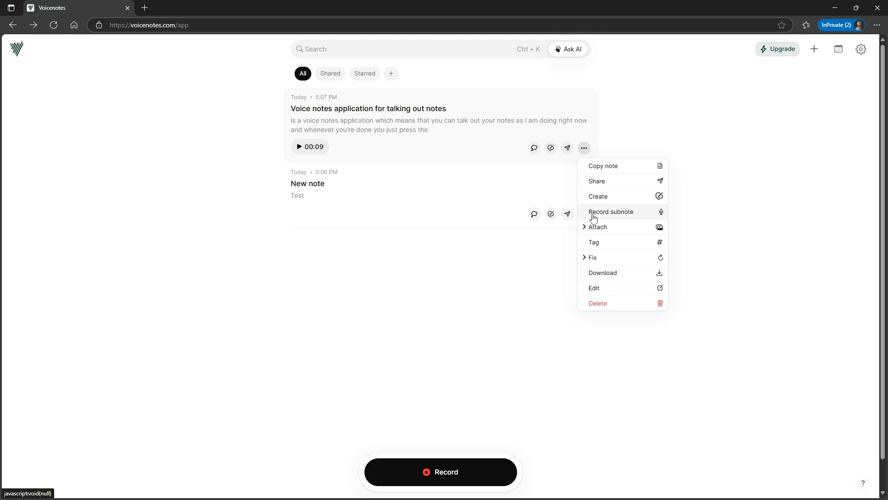
left_click(773, 341)
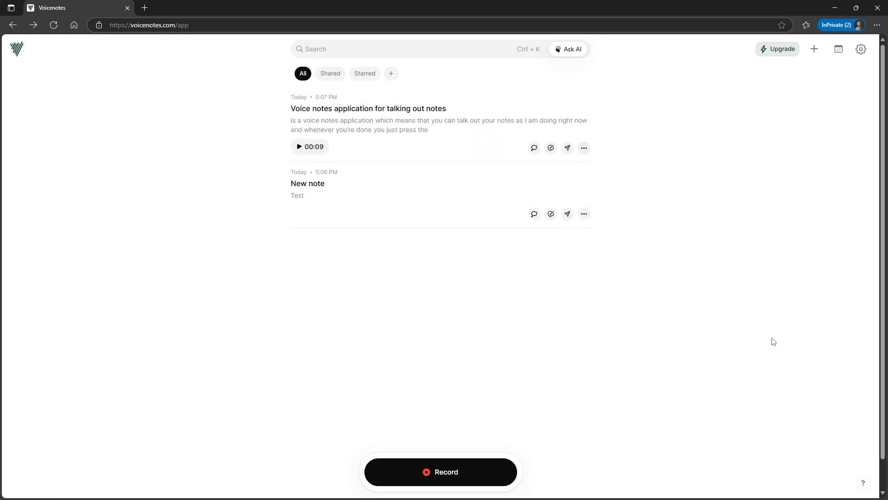
mouse_move(623, 280)
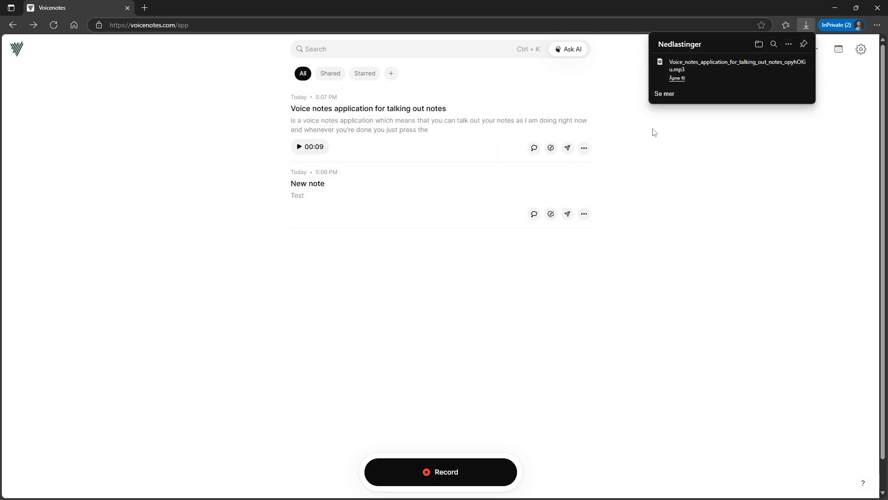
mouse_move(732, 74)
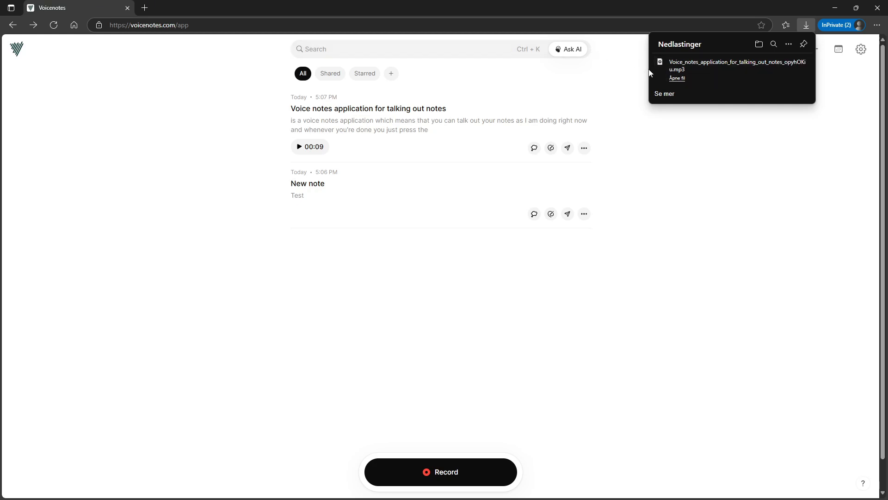
mouse_move(704, 161)
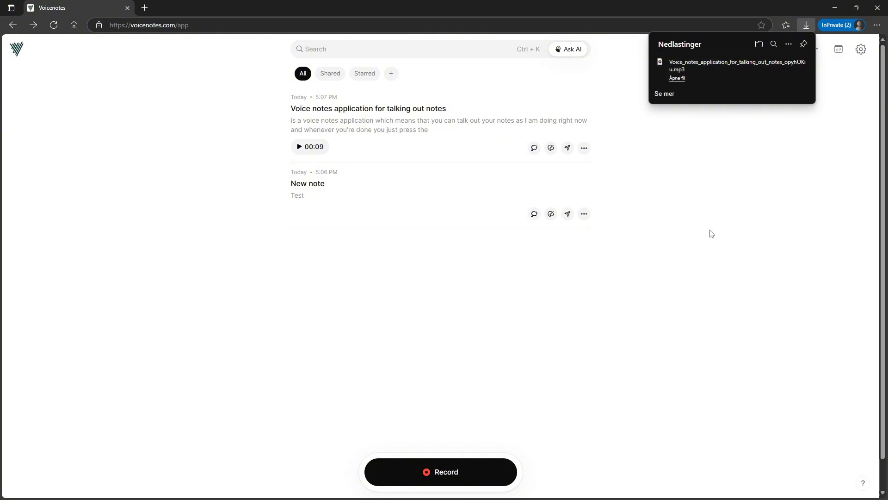
Open the account settings panel via the gear icon.
left_click(867, 49)
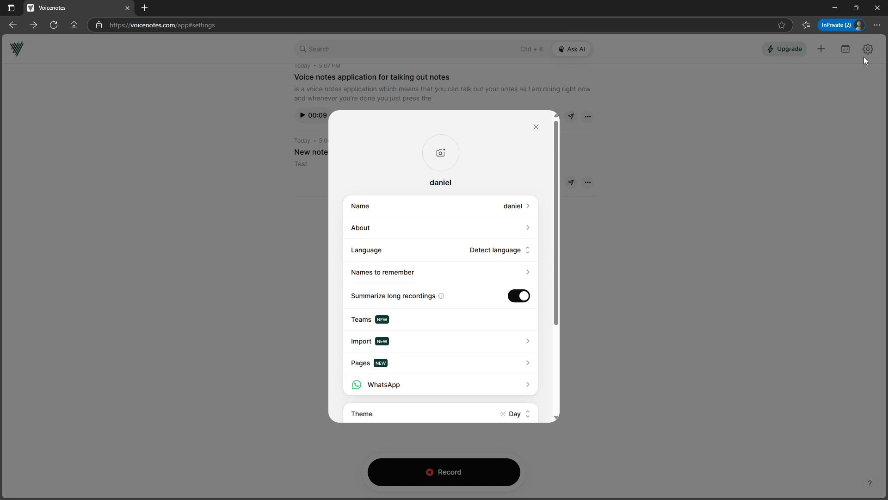
mouse_move(493, 388)
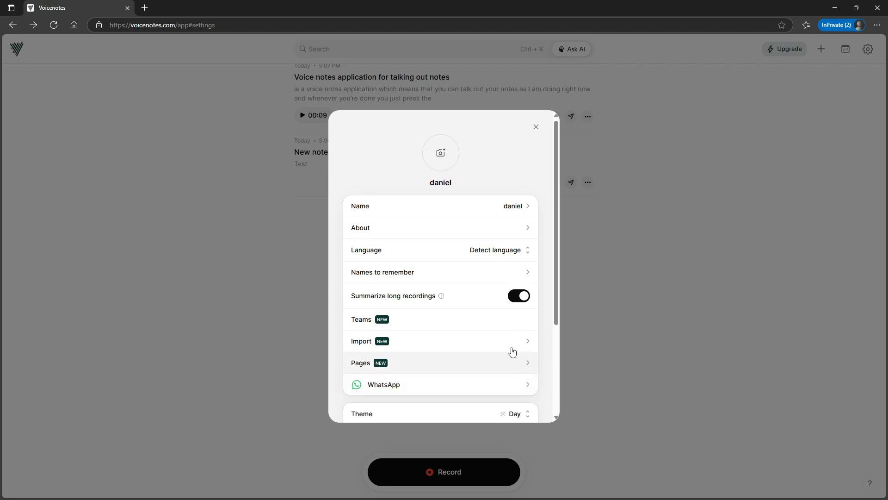
mouse_move(467, 370)
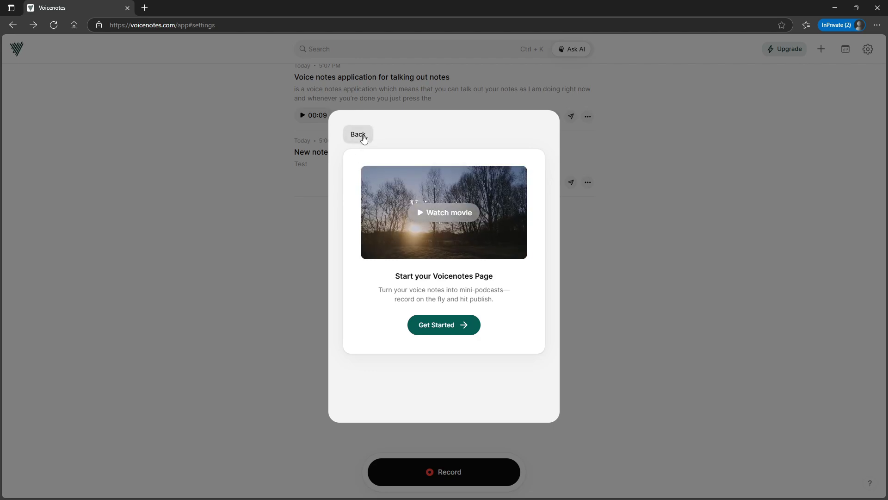
Return to main settings and scroll the transcription language list down to Persian.
left_click(358, 134)
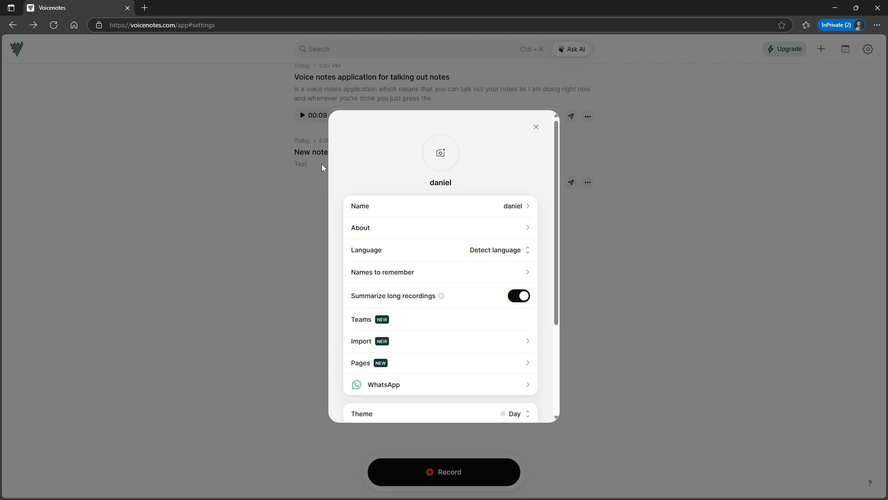
mouse_move(480, 300)
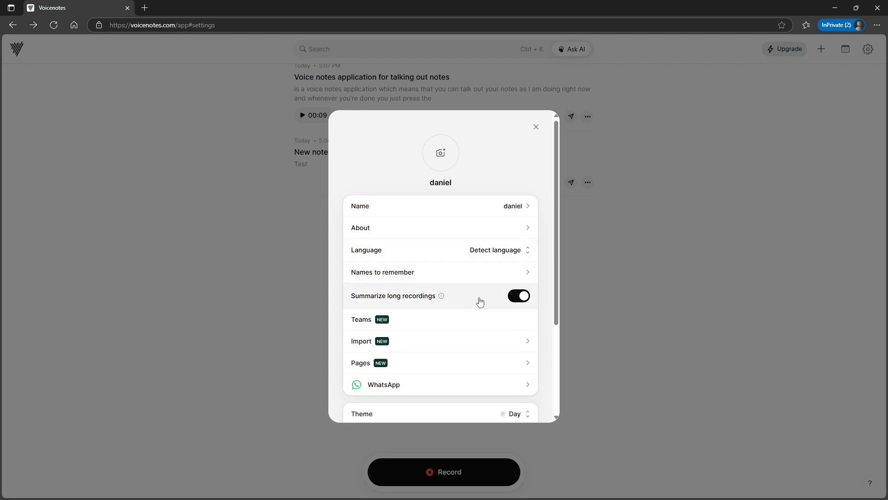
mouse_move(509, 303)
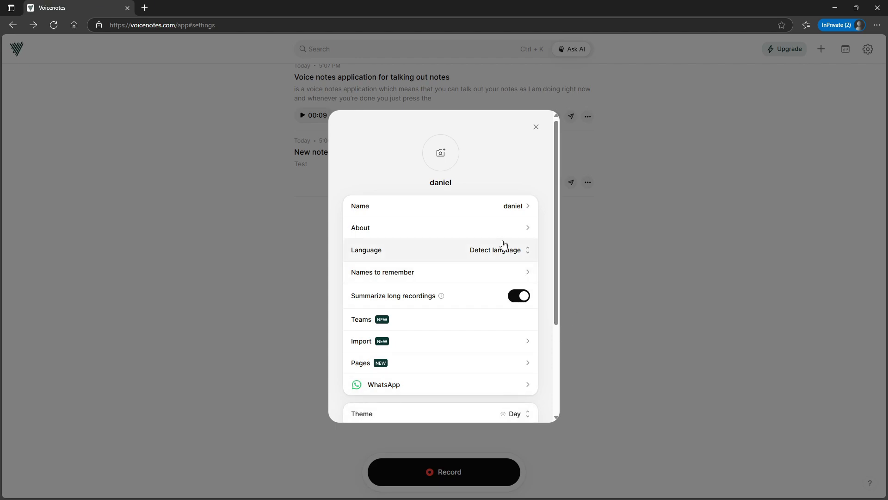
left_click(499, 250)
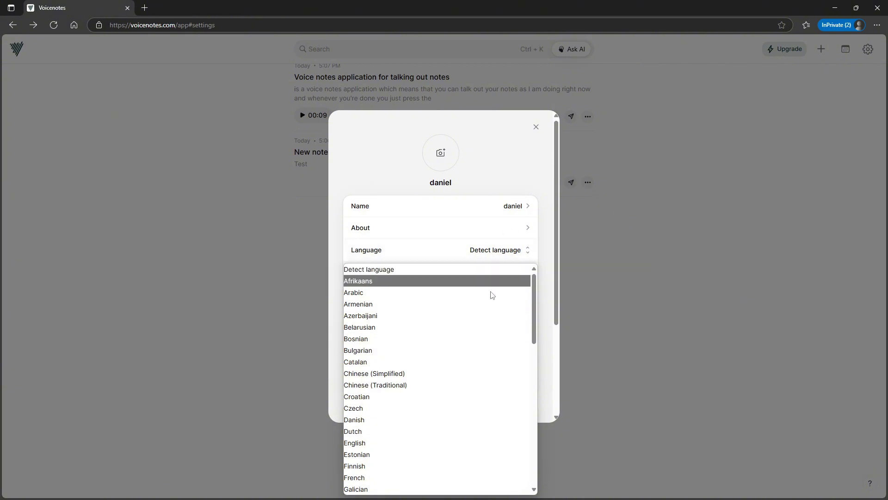
scroll("down", 3)
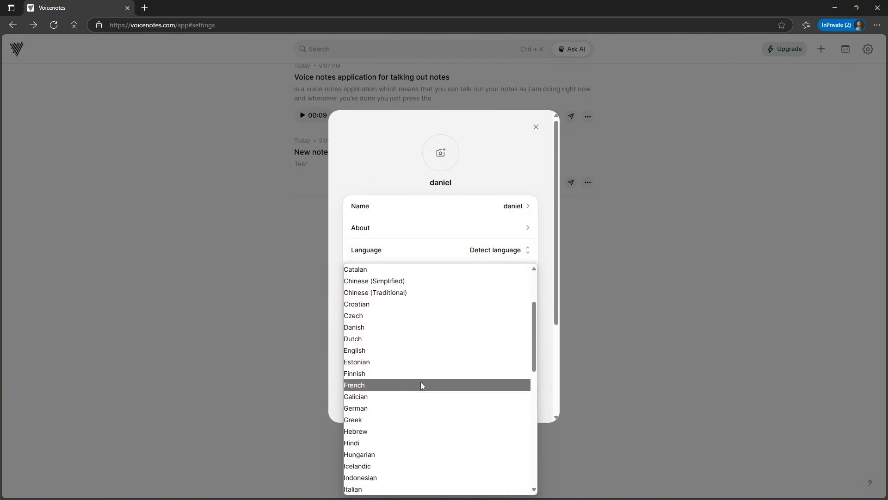
scroll("down", 3)
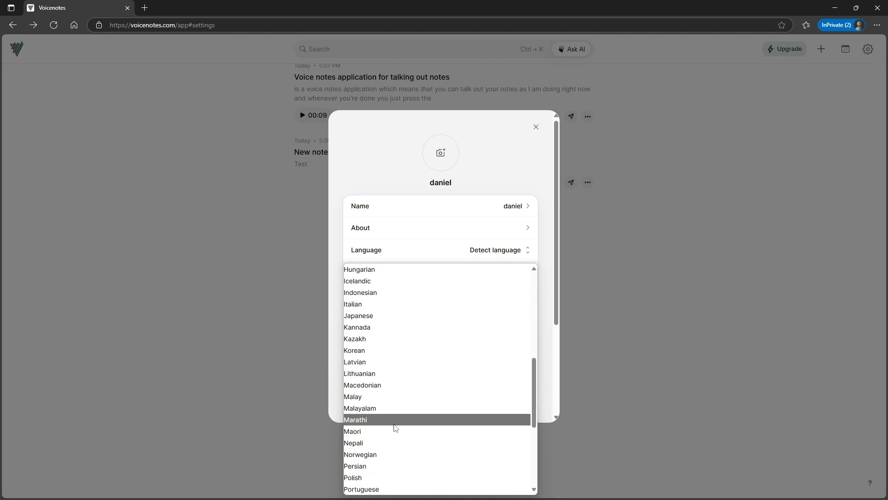
scroll("down", 3)
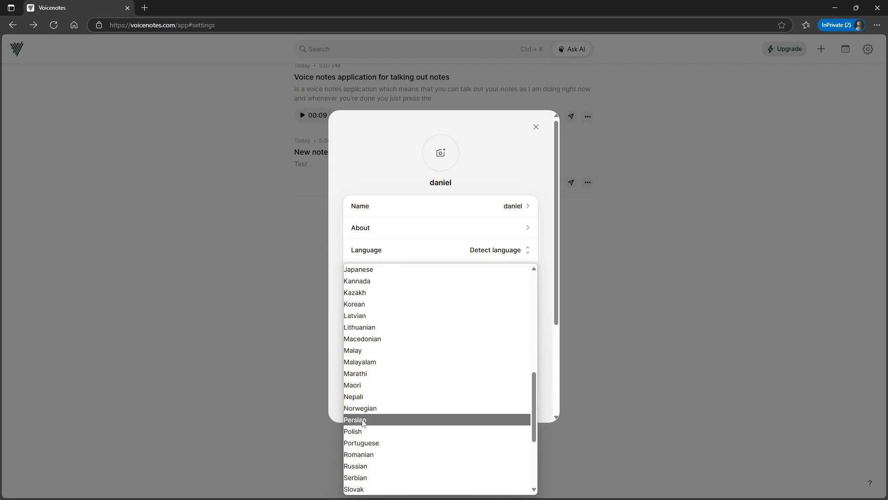
mouse_move(365, 423)
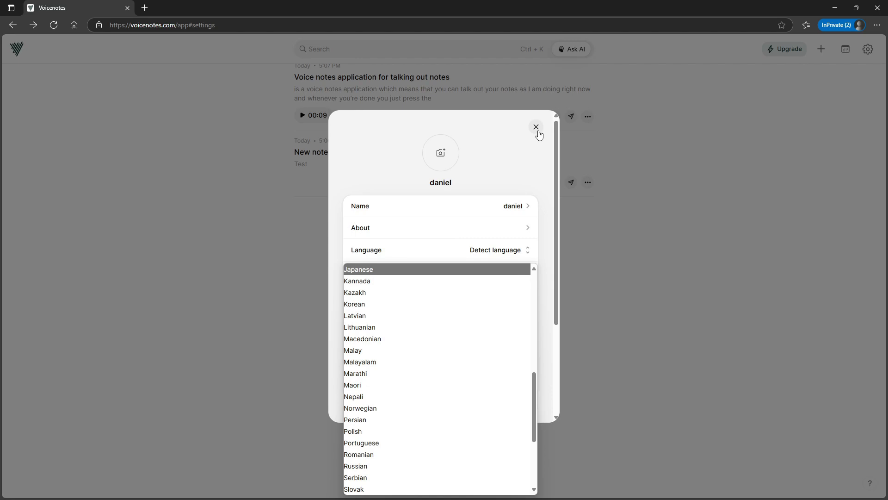
Close settings without changing the language, then select Ask AI.
left_click(535, 127)
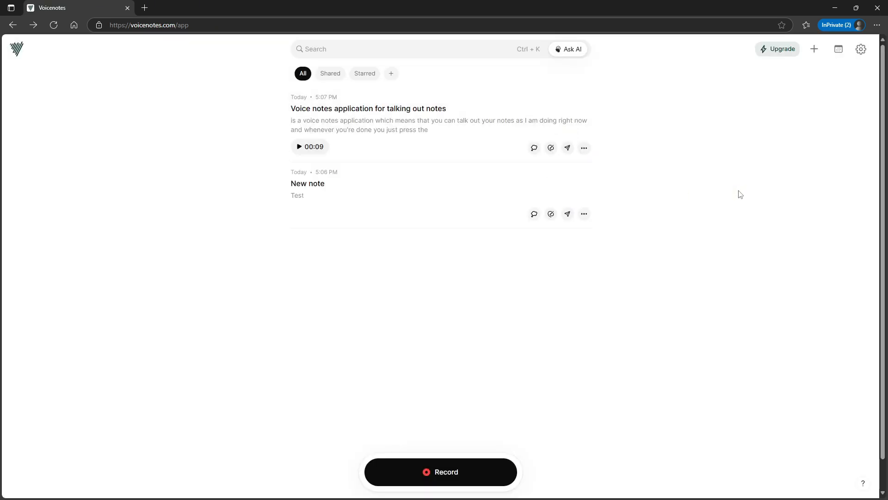
mouse_move(569, 192)
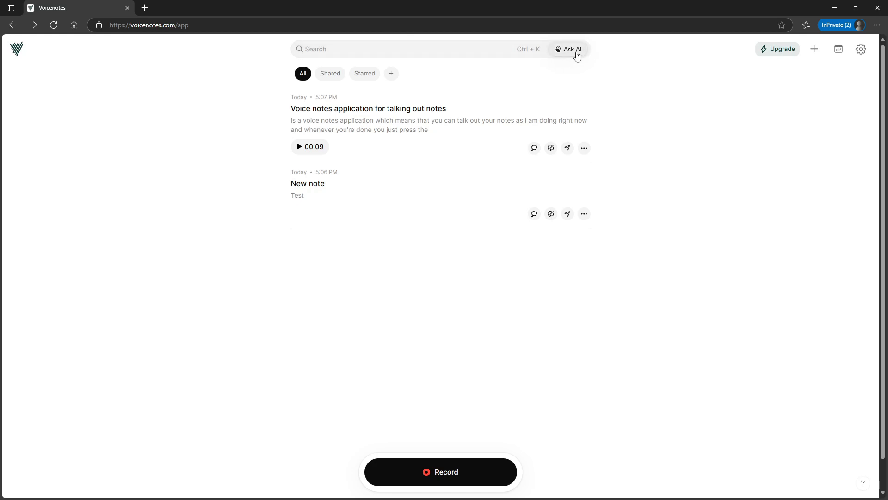
left_click(572, 48)
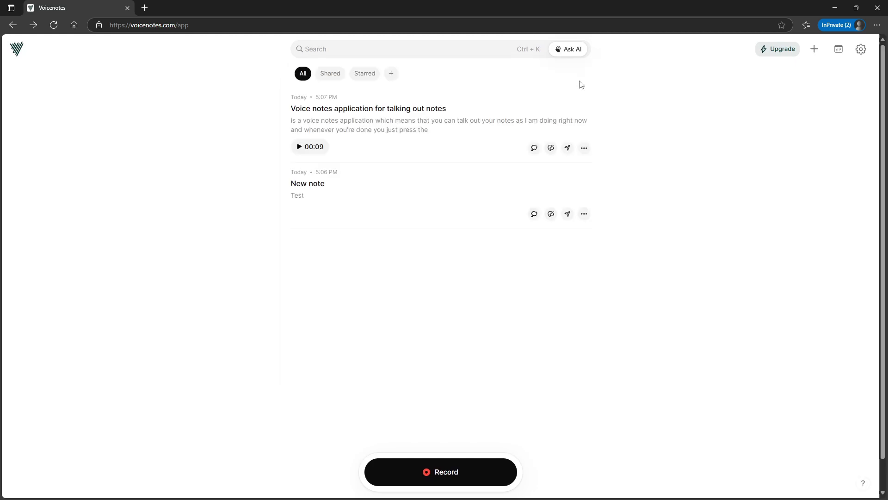
mouse_move(603, 123)
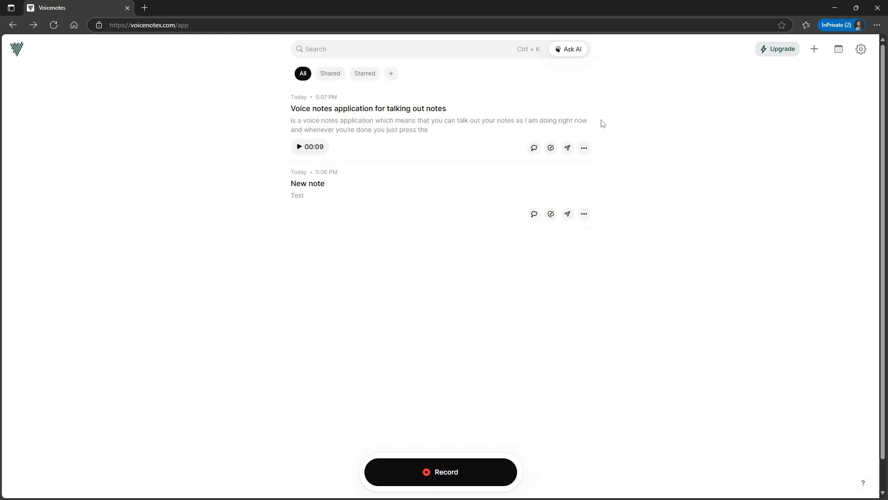
mouse_move(733, 87)
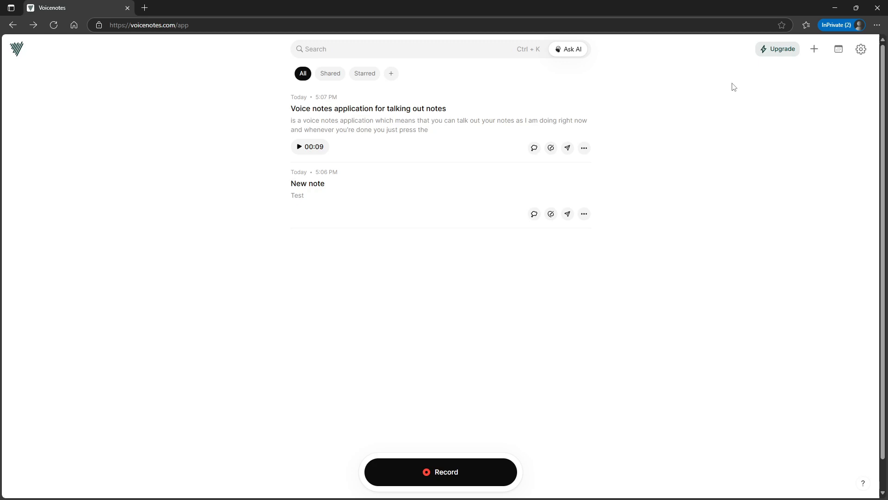
mouse_move(648, 124)
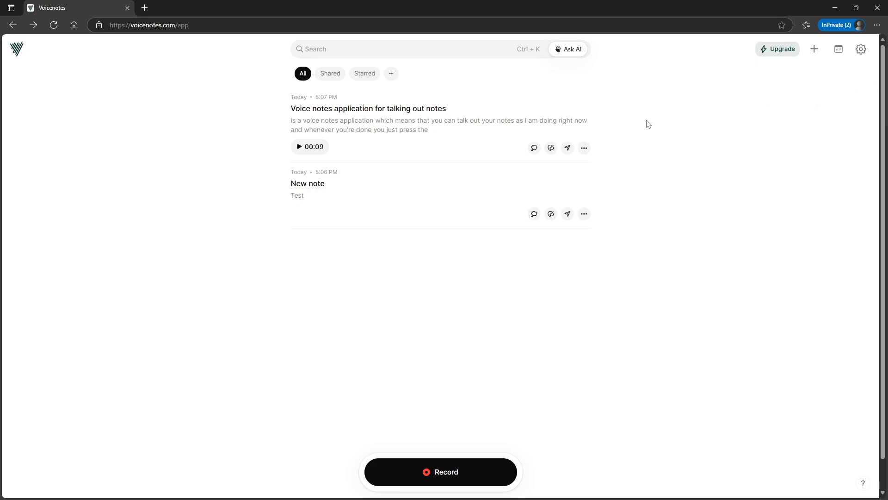